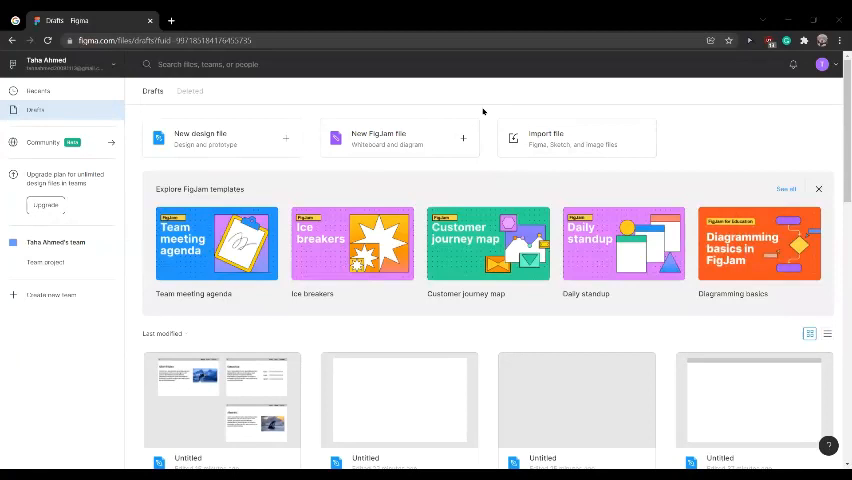
mouse_move(412, 80)
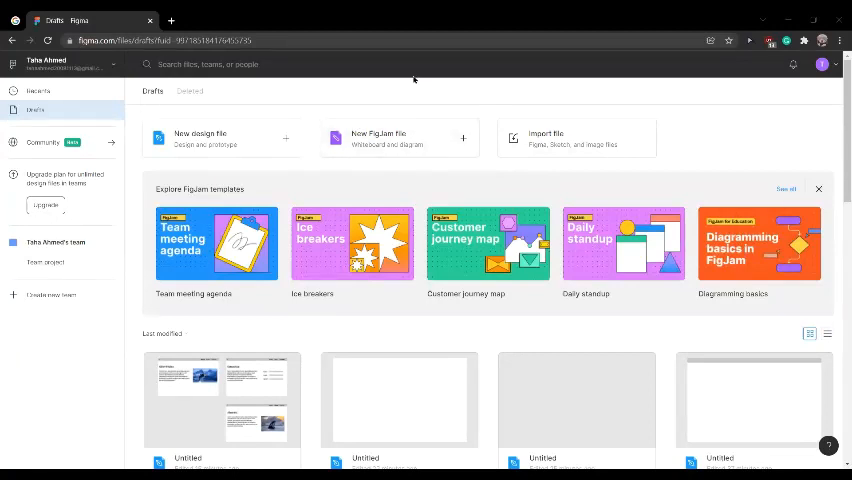
mouse_move(408, 94)
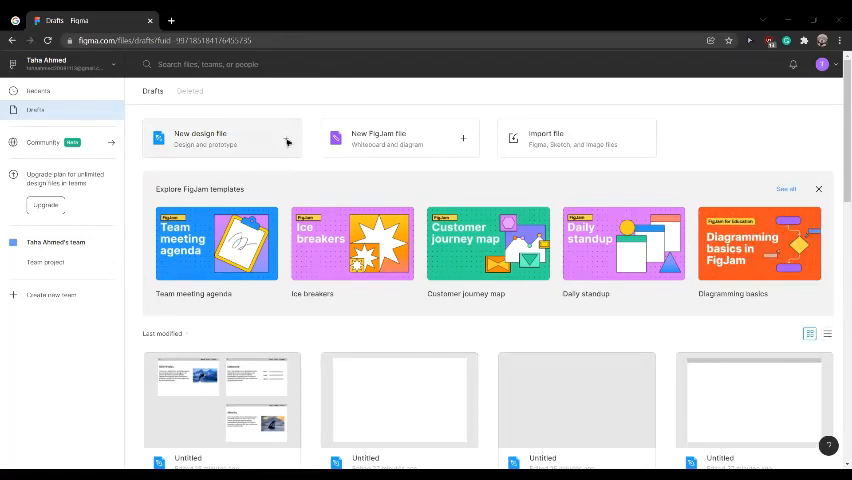
Create a new blank design file from the drafts page.
click(200, 136)
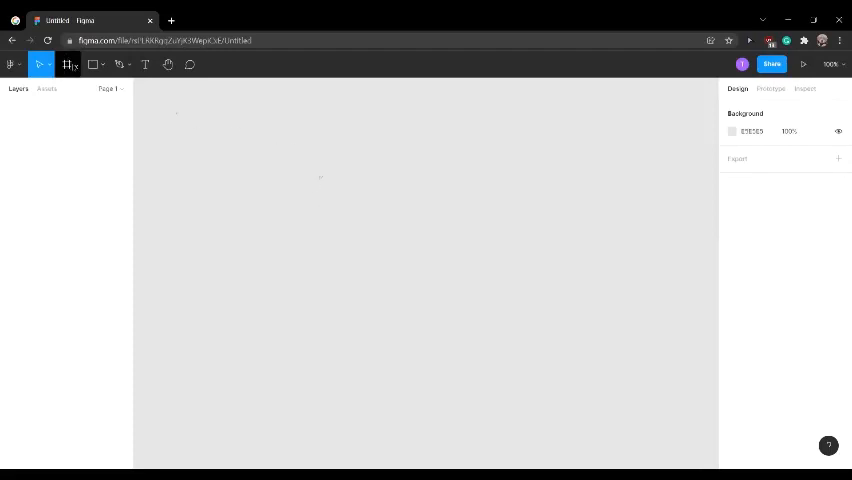
Add a MacBook Pro desktop-preset frame as the first artboard.
click(78, 64)
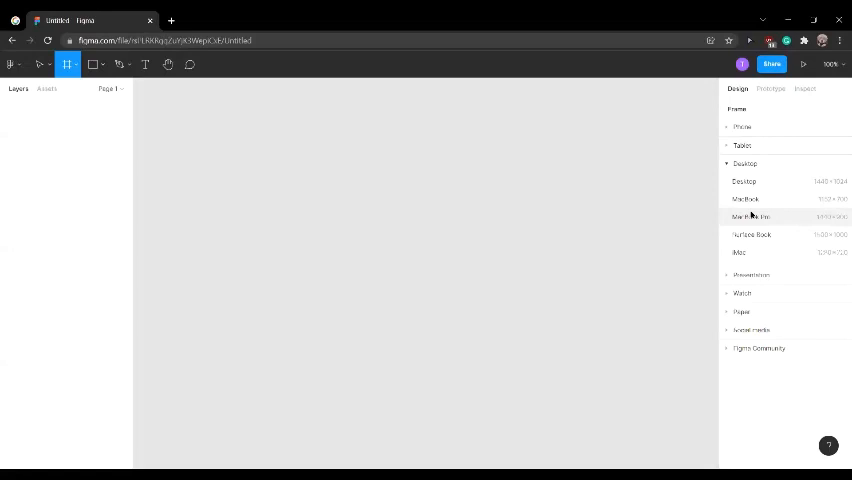
click(748, 216)
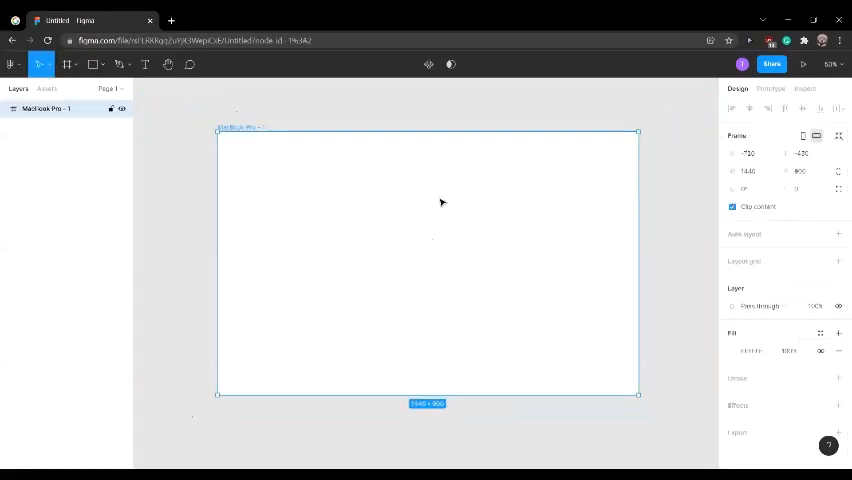
mouse_move(416, 252)
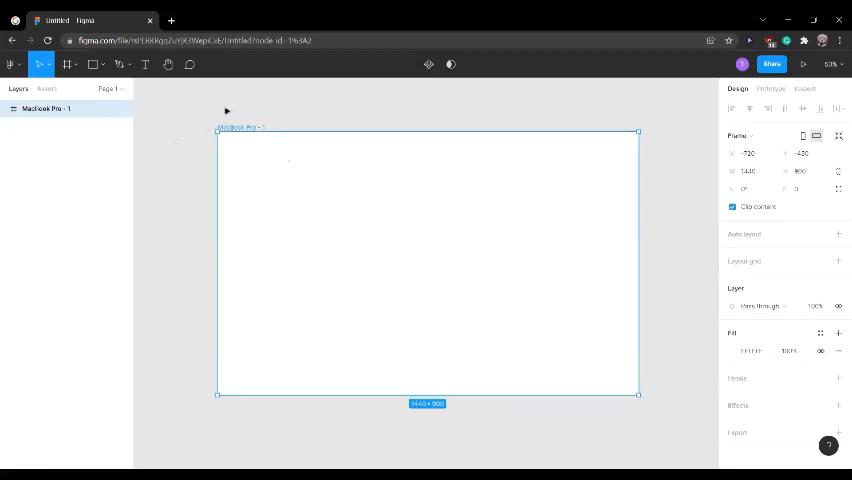
Draw a gray rectangle across the top of the frame as a nav bar.
click(102, 64)
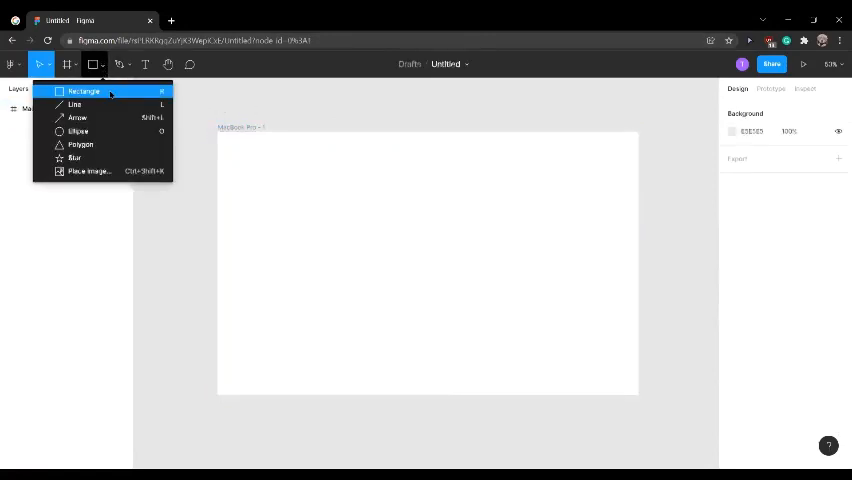
click(84, 92)
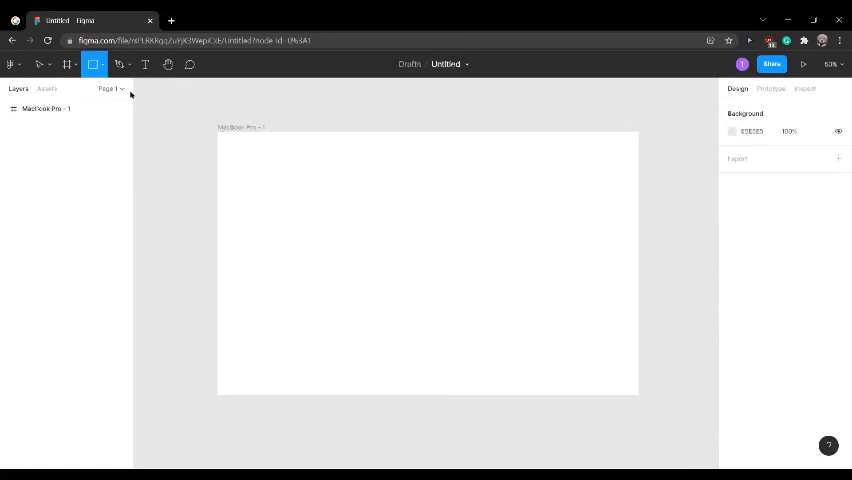
mouse_move(222, 136)
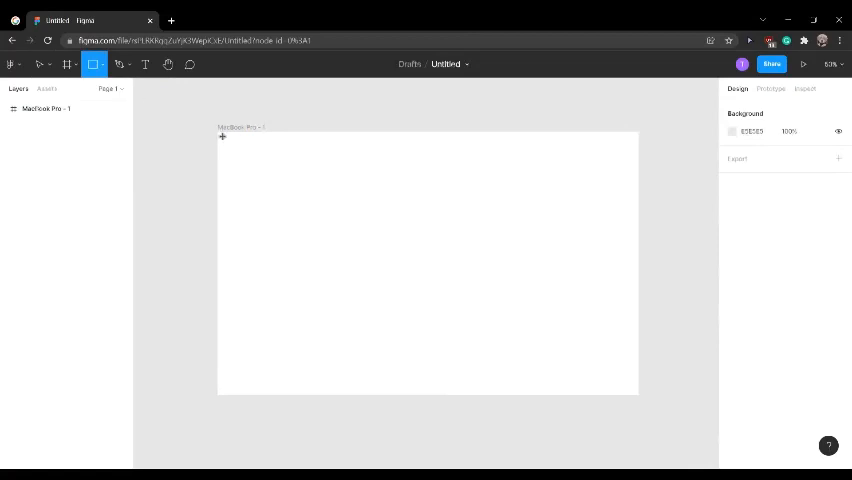
drag(218, 132, 478, 158)
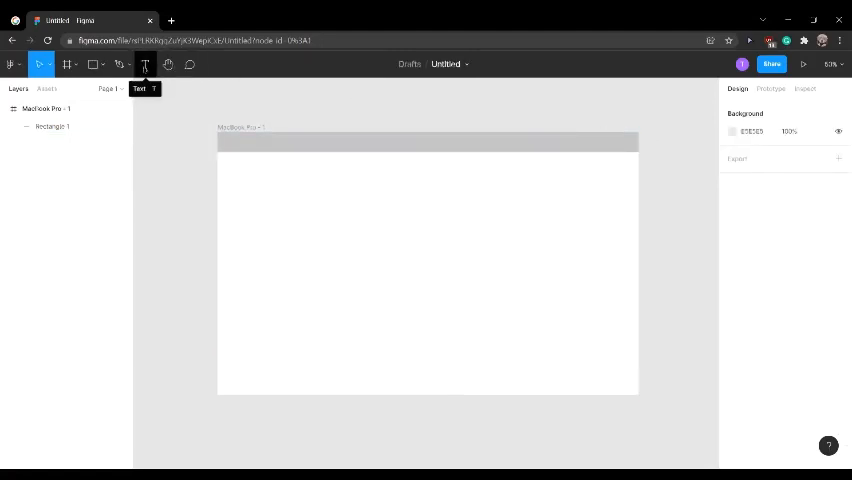
Add Home, About and Contact text labels and position them in the nav bar.
click(144, 64)
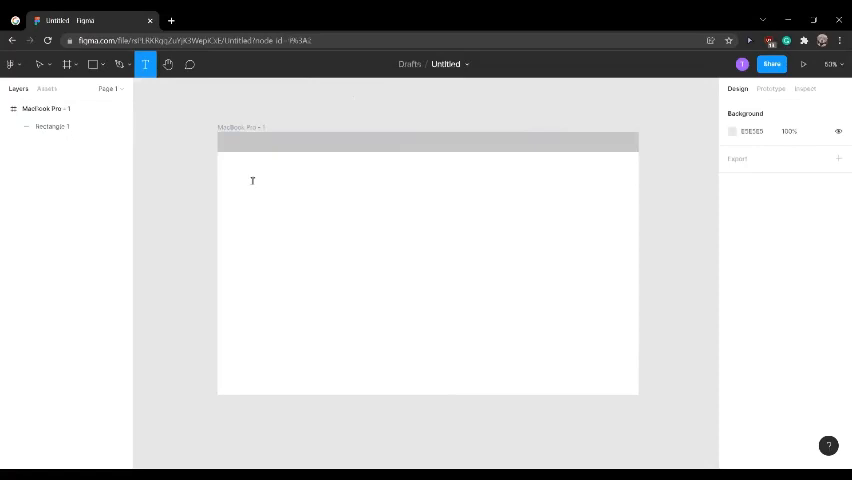
text(Home)
text(About)
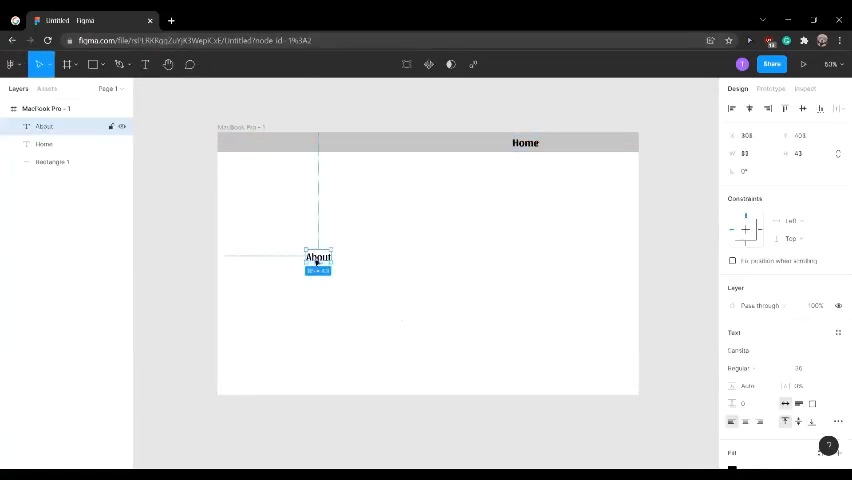
drag(318, 258, 566, 142)
text(Contact)
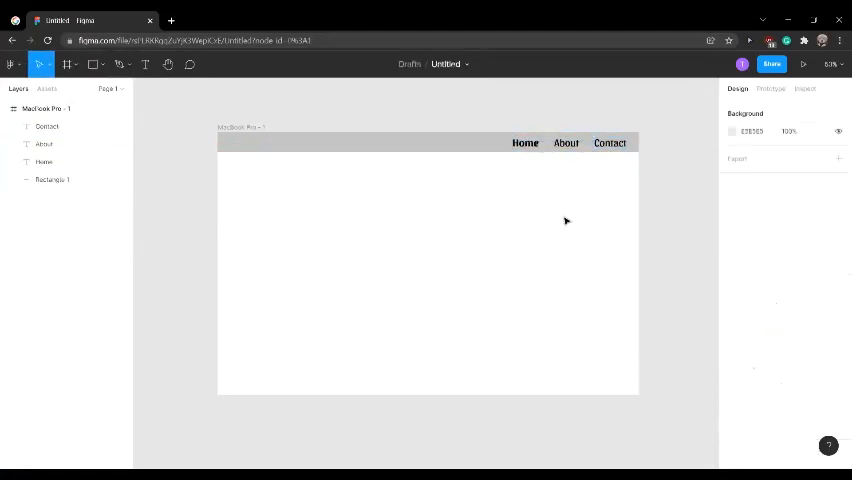
Add a lorem ipsum paragraph under the nav bar and change its font size.
click(144, 64)
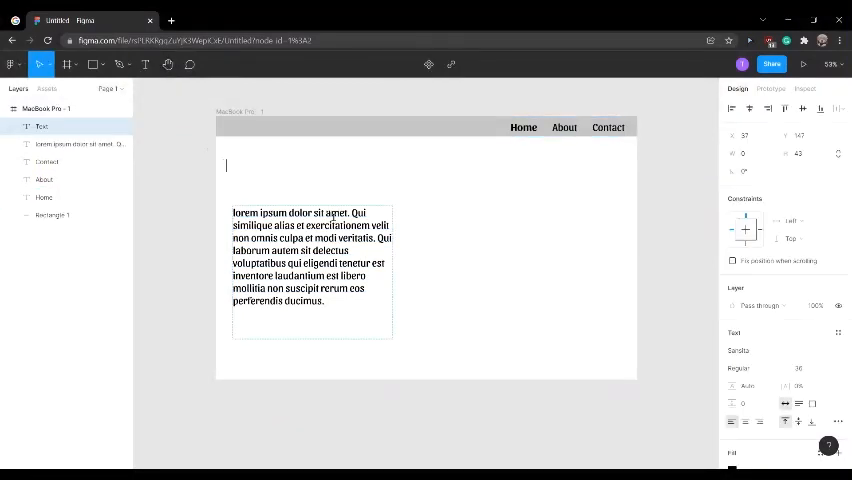
click(798, 368)
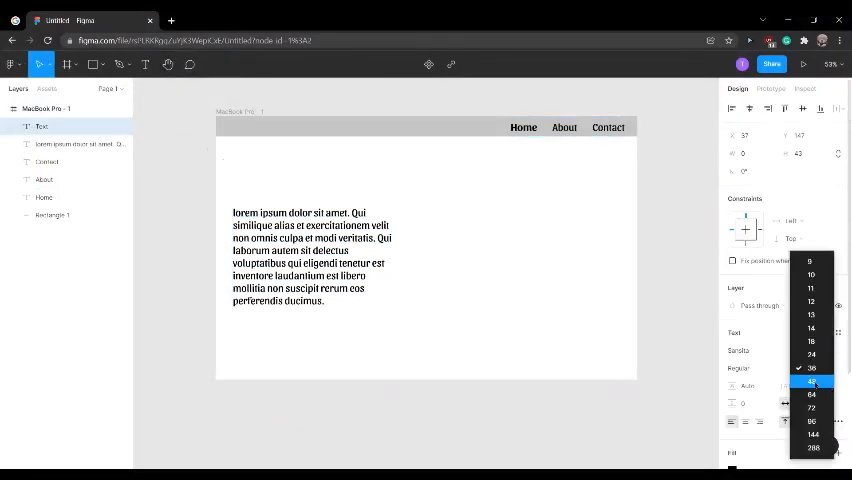
click(812, 394)
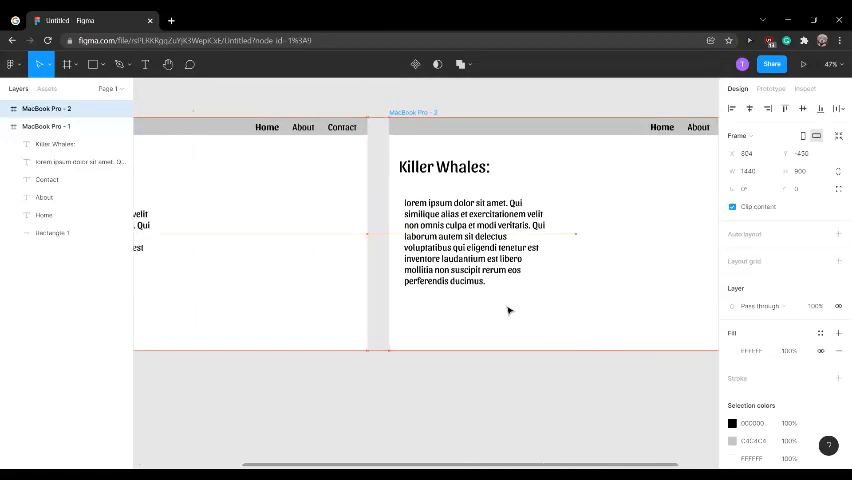
Retitle the duplicated frame's heading to 'Contact Us:' above the paragraph.
click(444, 166)
text(Contact Us:)
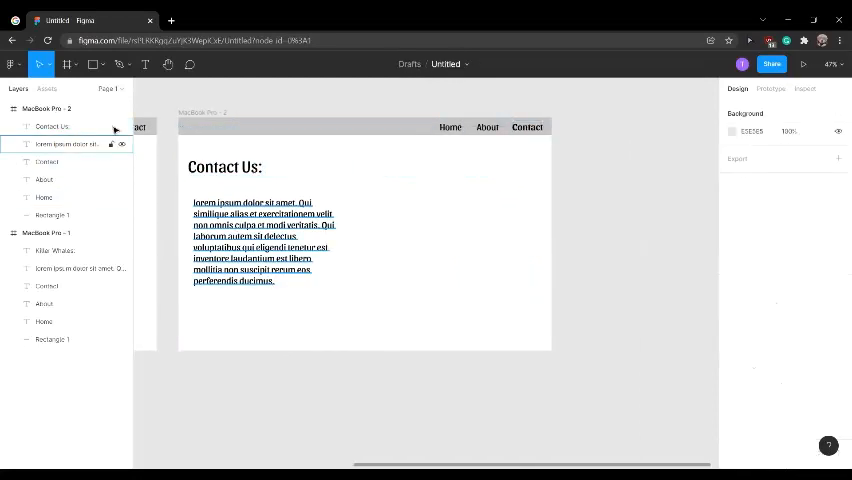
Add Name:, Email:, Subject: labels with gray input bars beside them.
click(144, 64)
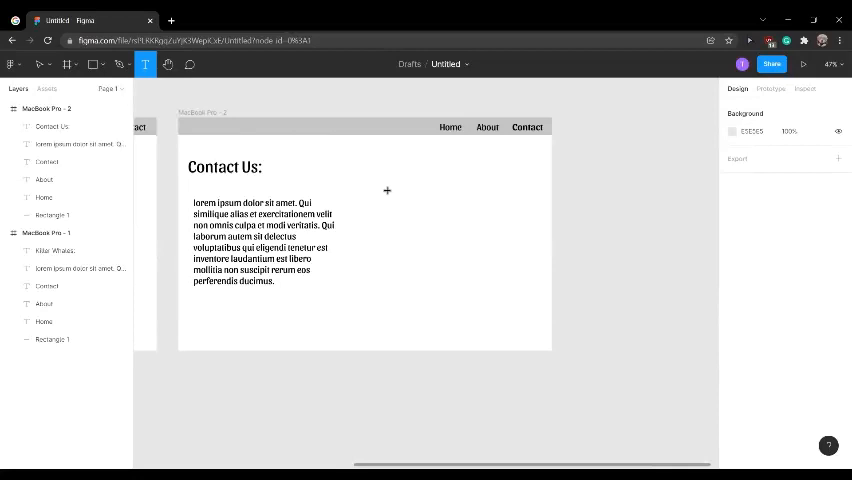
mouse_move(392, 196)
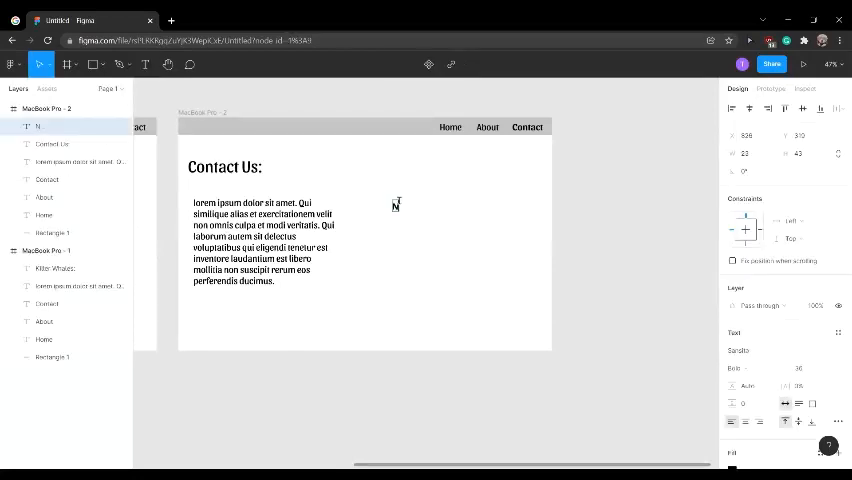
text(Name:)
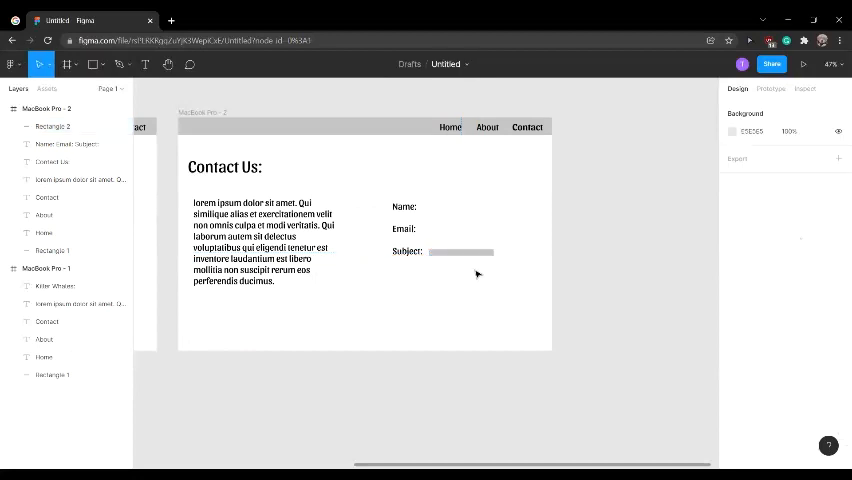
click(464, 238)
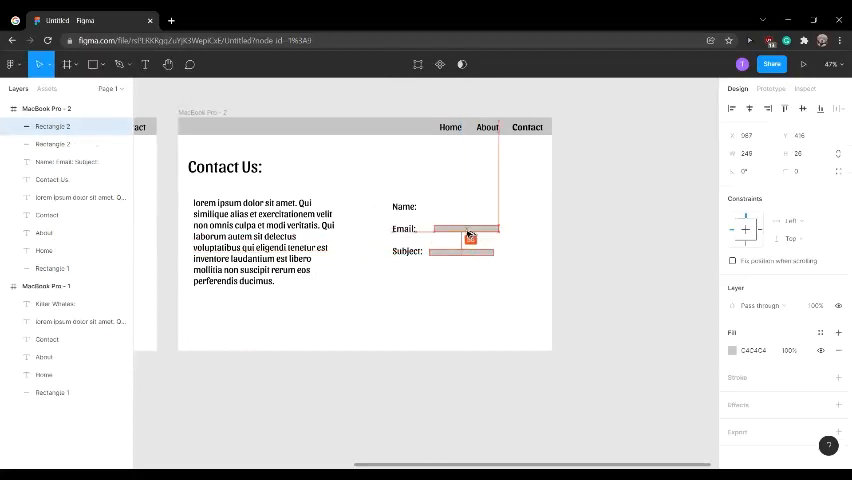
click(462, 228)
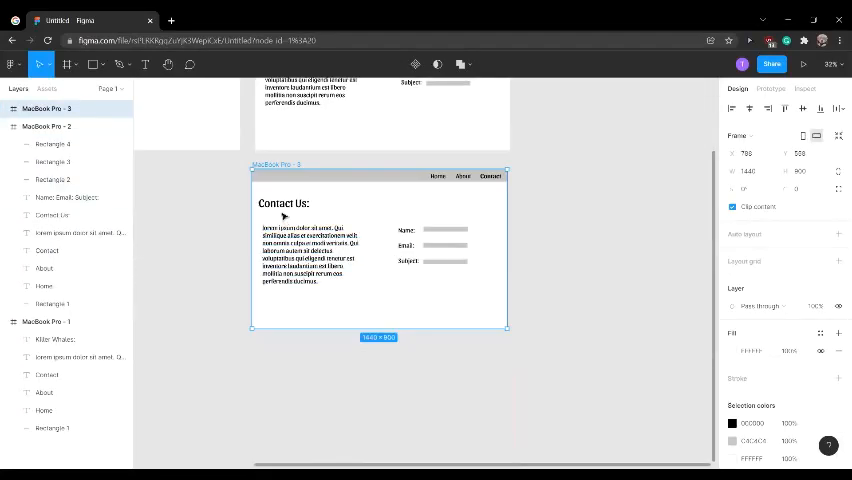
Retitle the copied frame 'About Us:' and place a resized orca photo beside the text.
click(284, 204)
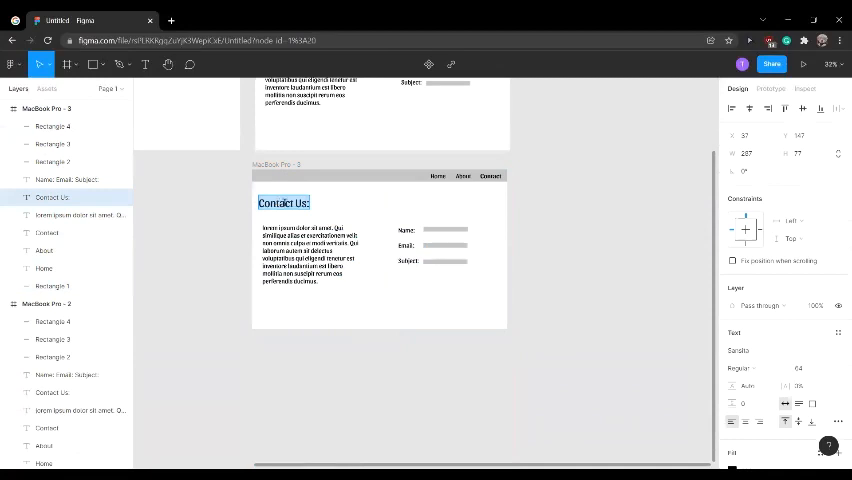
text(About Us:)
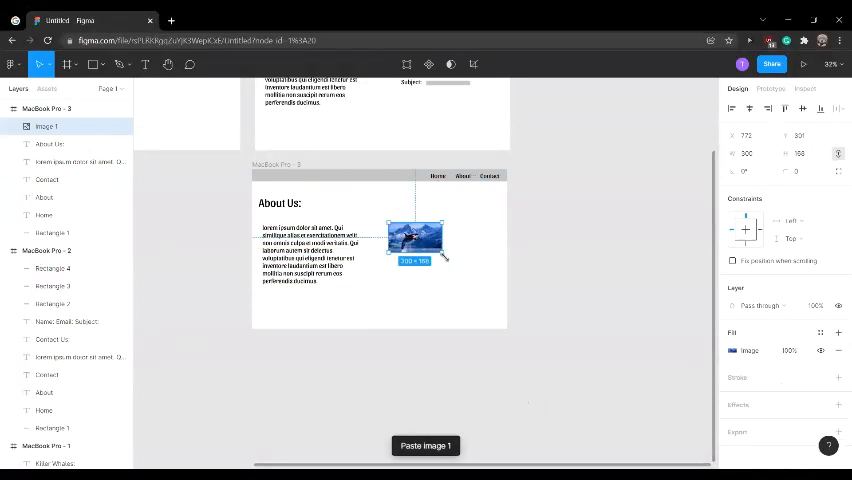
drag(440, 264, 504, 296)
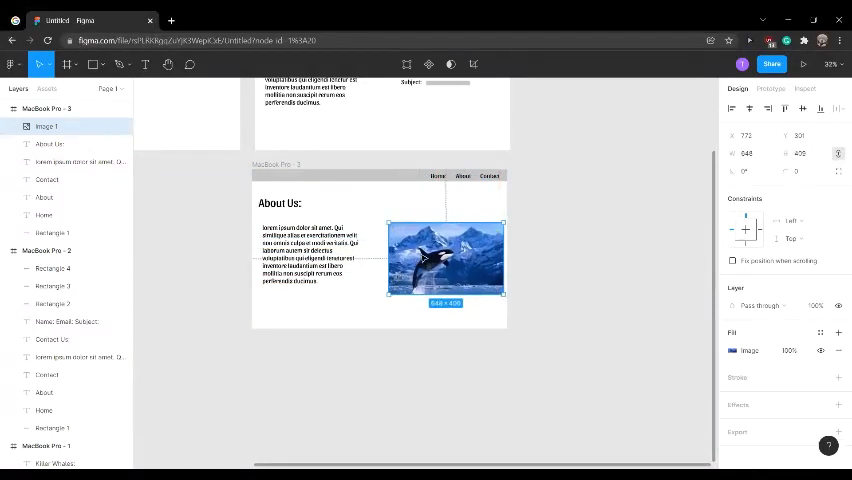
click(568, 212)
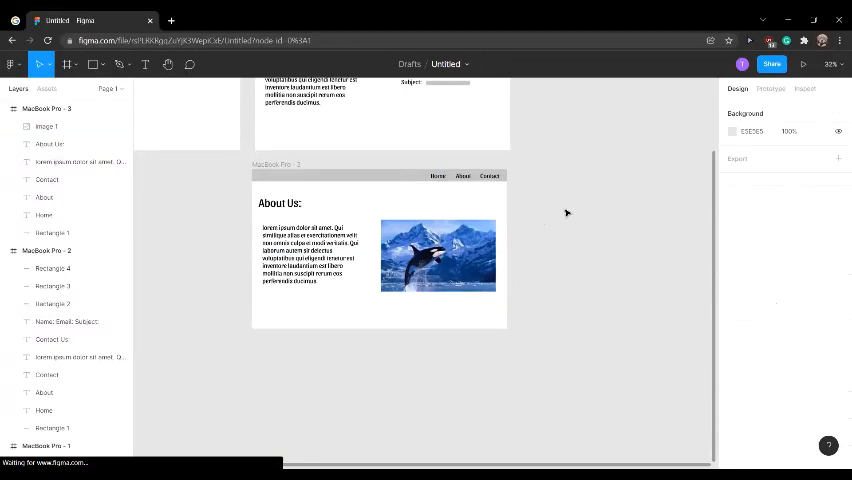
scroll(down, 3)
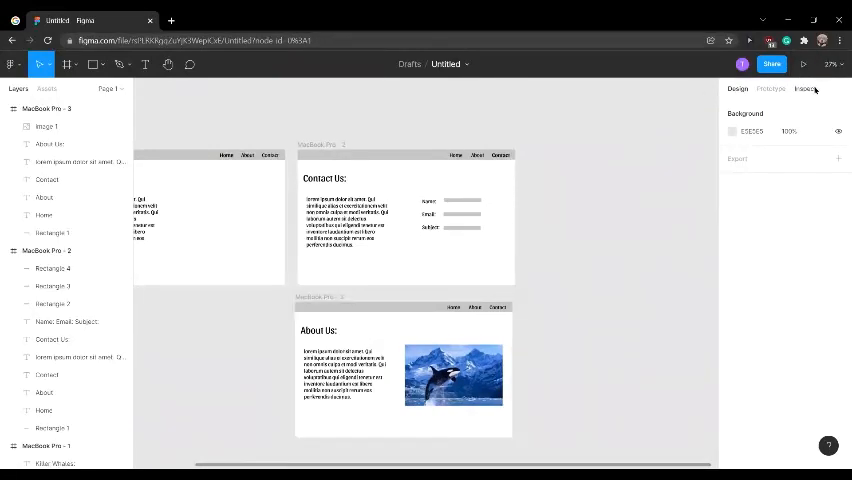
Link each nav item to its matching frame with prototype connections.
click(770, 88)
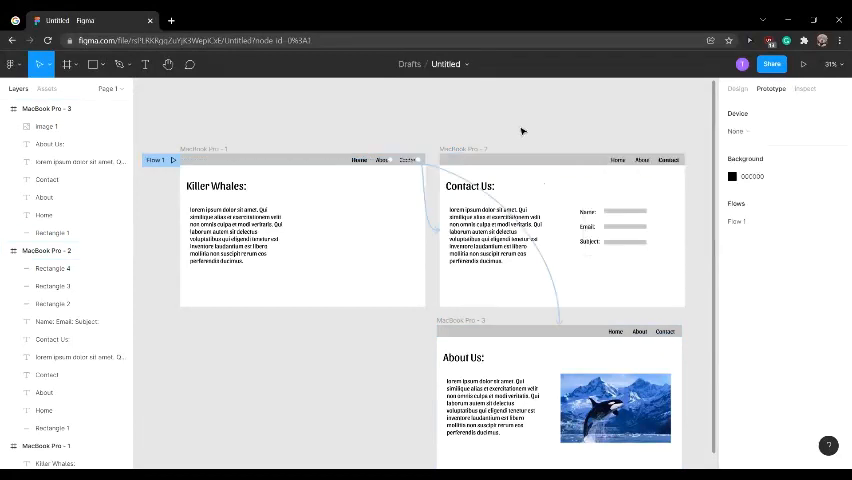
mouse_move(622, 192)
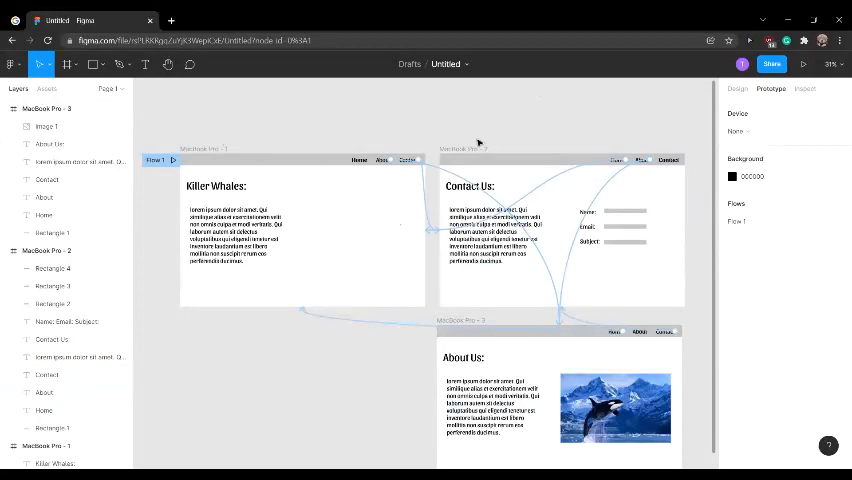
mouse_move(468, 68)
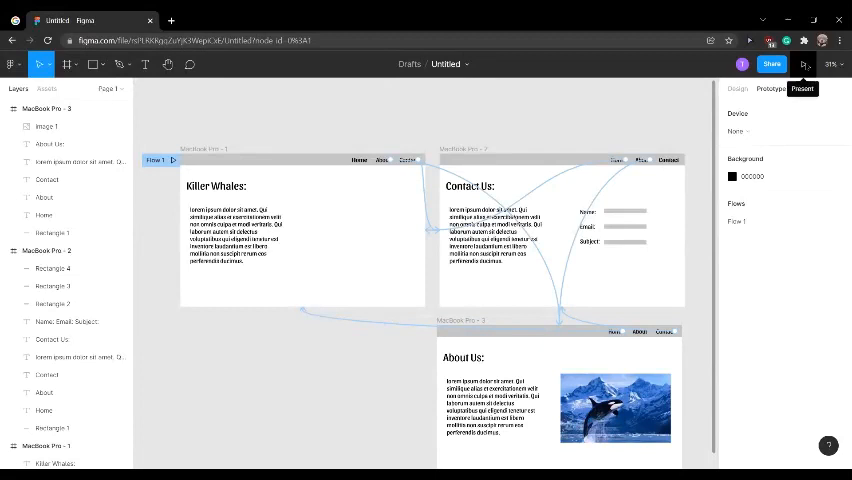
Launch the prototype preview, opening on the Killer Whales home page.
click(804, 64)
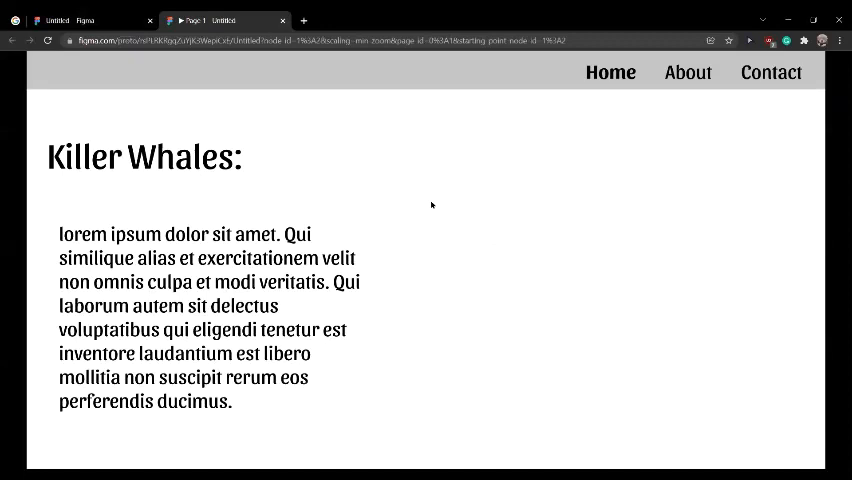
Navigate the preview from Home to About Us, then to Contact Us.
click(688, 72)
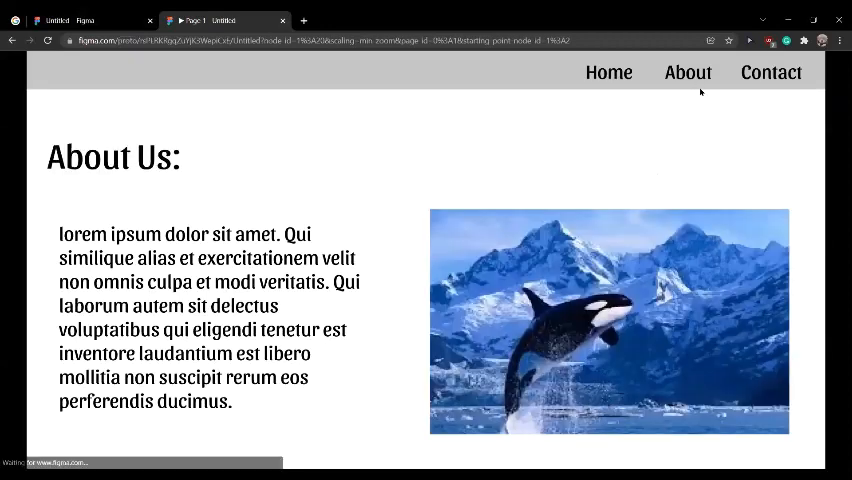
click(772, 72)
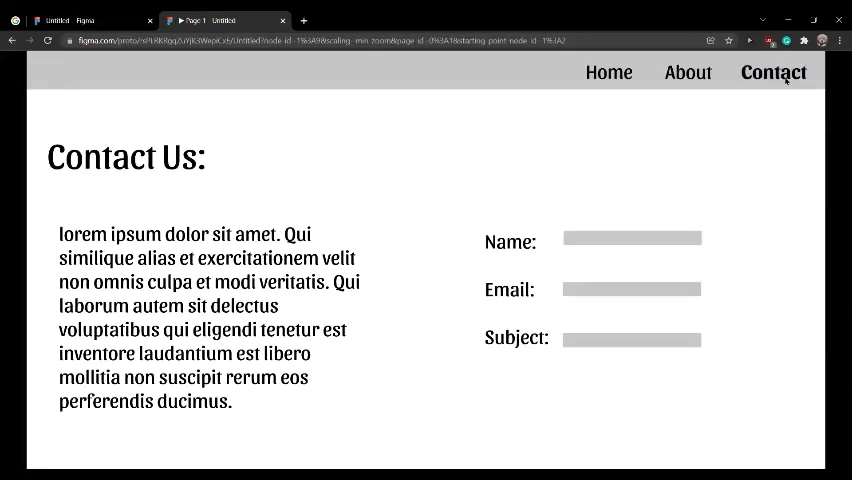